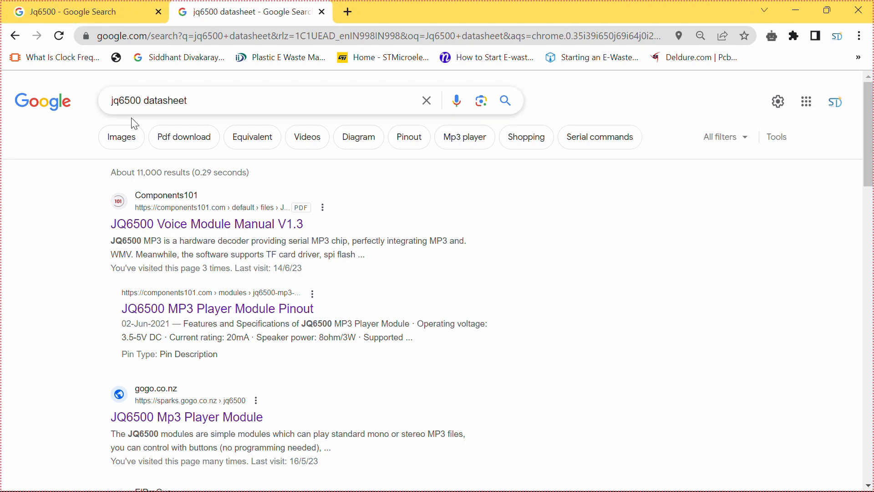
mouse_move(138, 414)
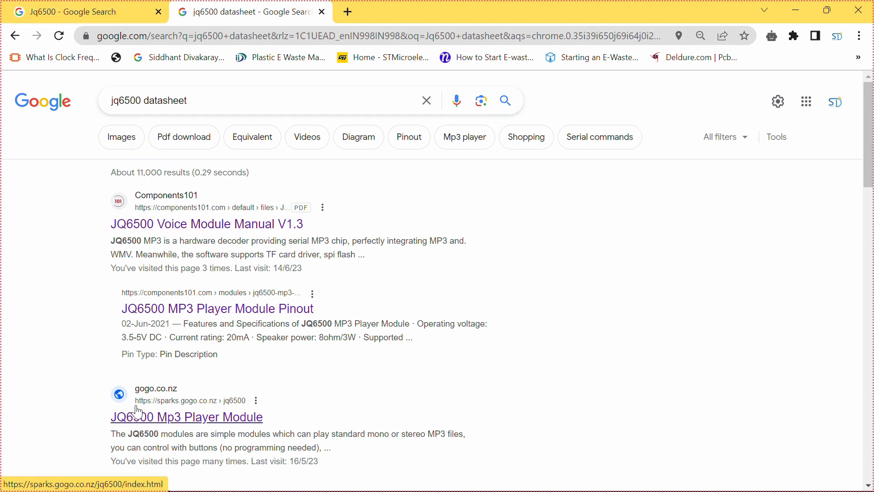
Open the gogo.co.nz 'JQ6500 Mp3 Player Module' result and scroll to 'Uploading to the on-board memory'.
click(187, 417)
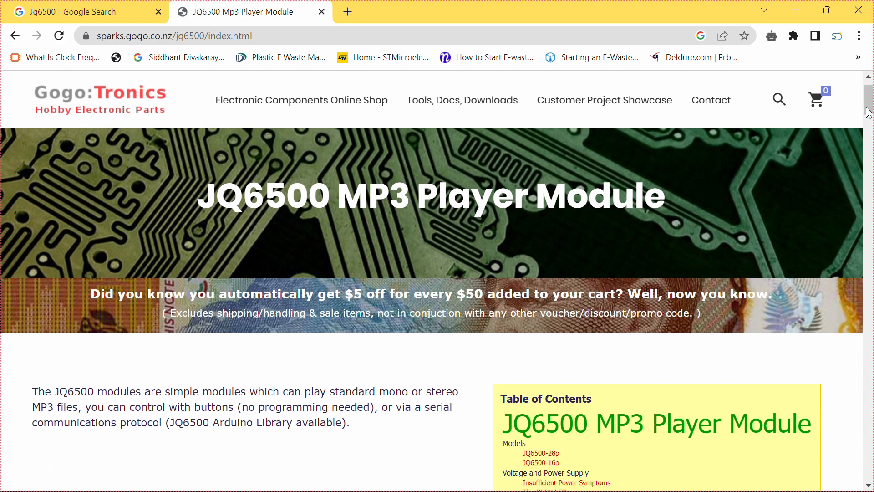
scroll(down, 3)
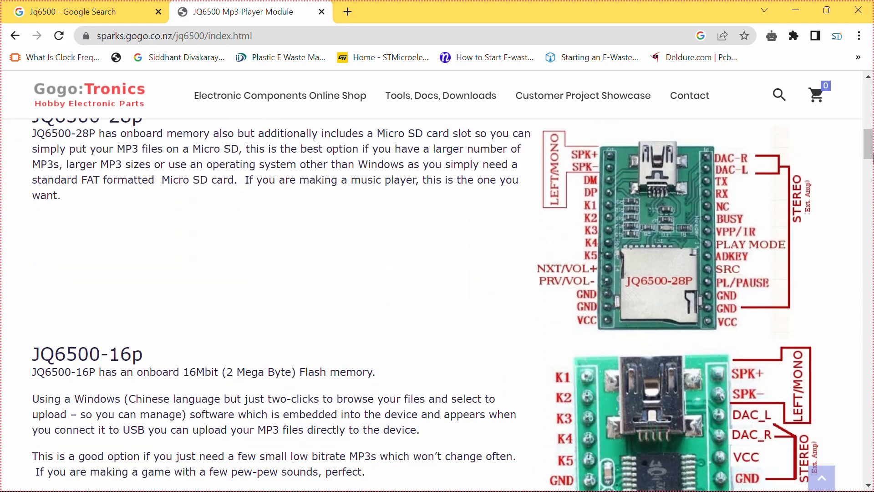
scroll(down, 3)
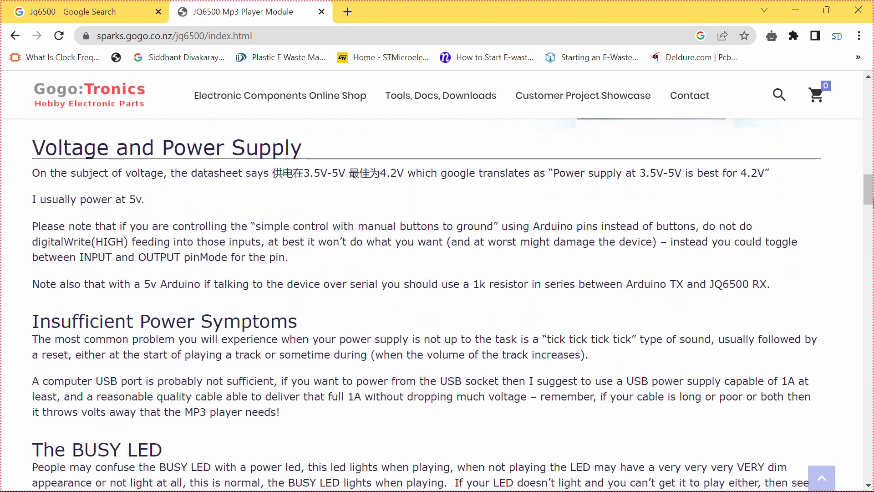
scroll(down, 3)
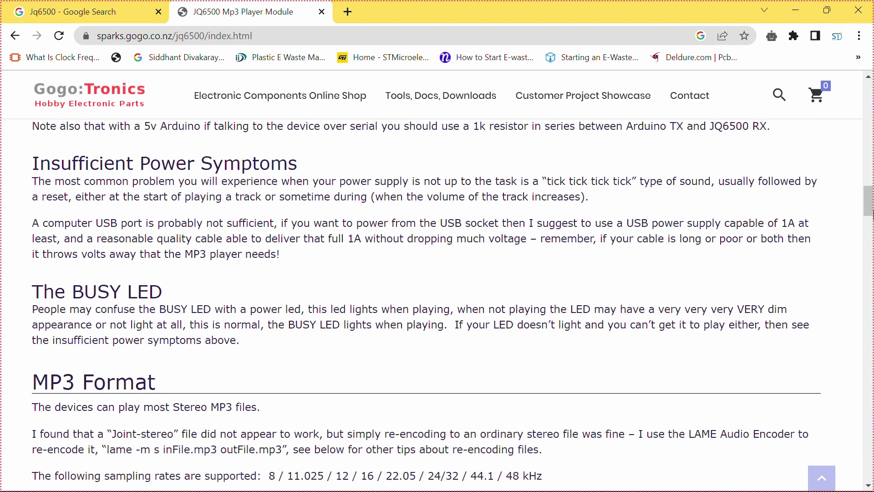
scroll(down, 3)
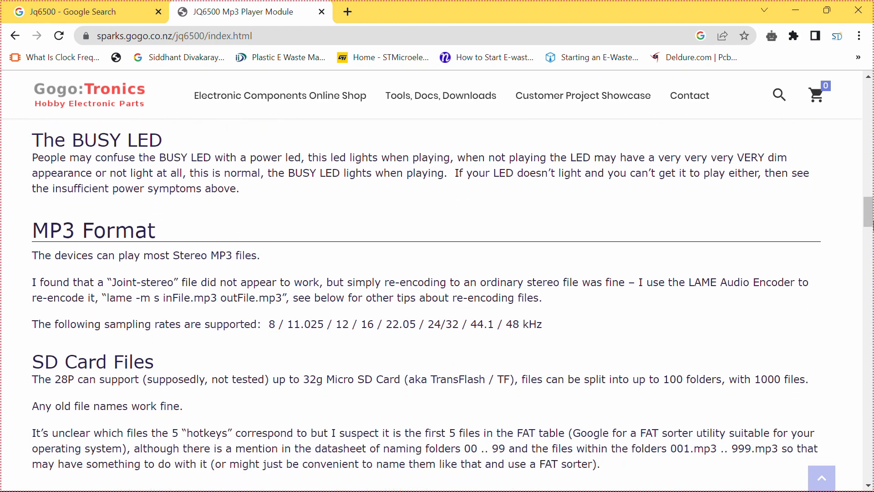
scroll(down, 3)
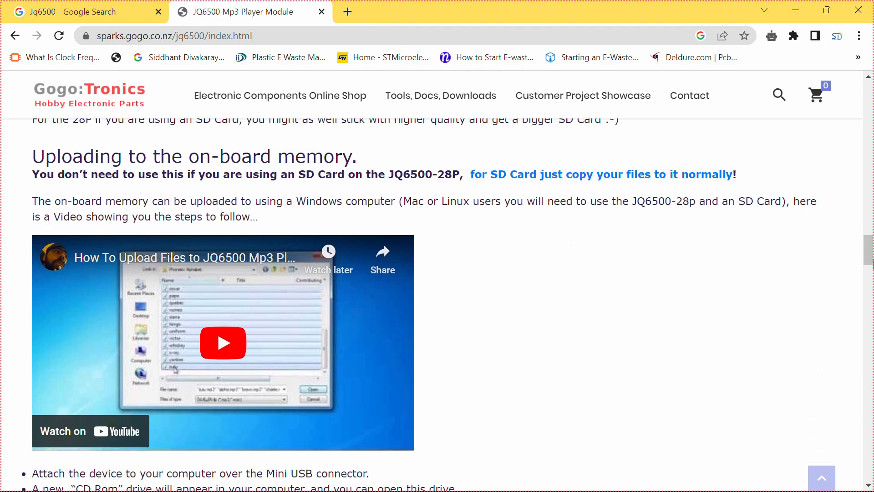
Scroll past Control Methods, Playback Modes and The BUSY Pin to The Datasheet and footer.
scroll(down, 3)
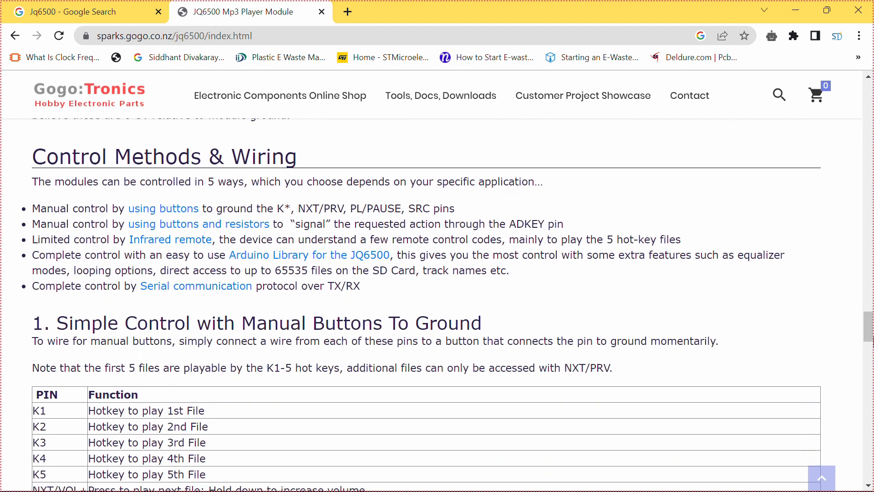
scroll(down, 3)
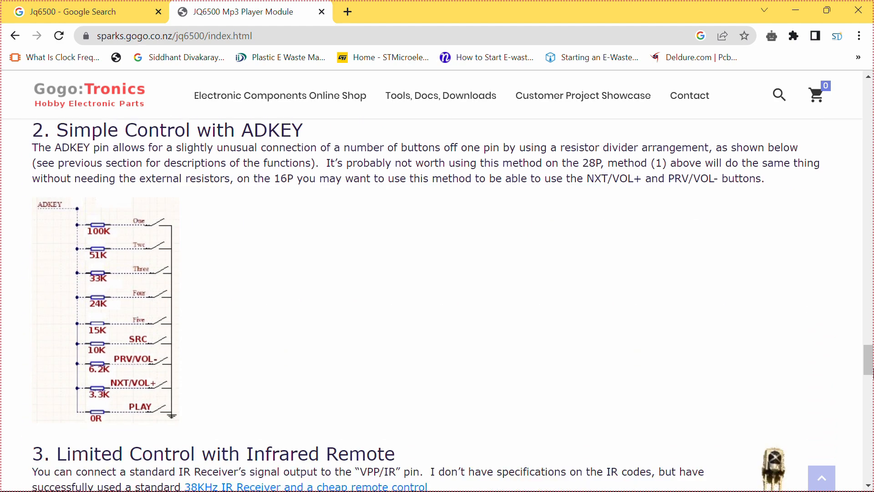
scroll(down, 3)
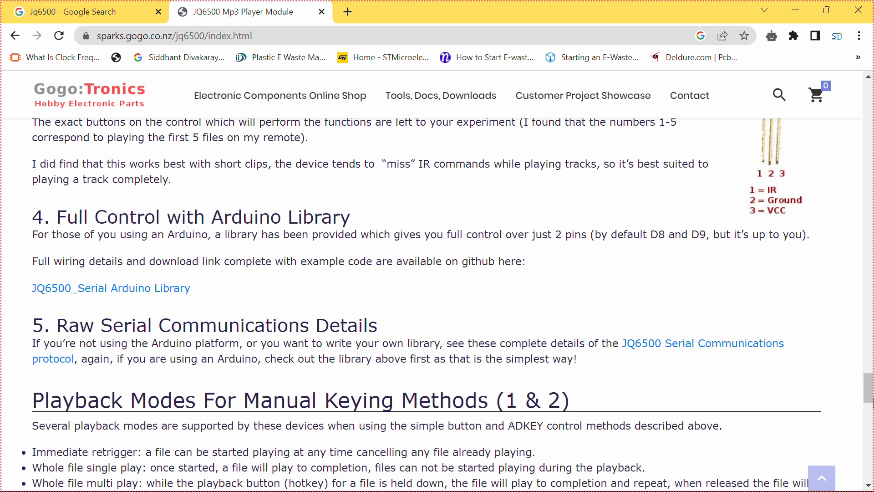
scroll(down, 3)
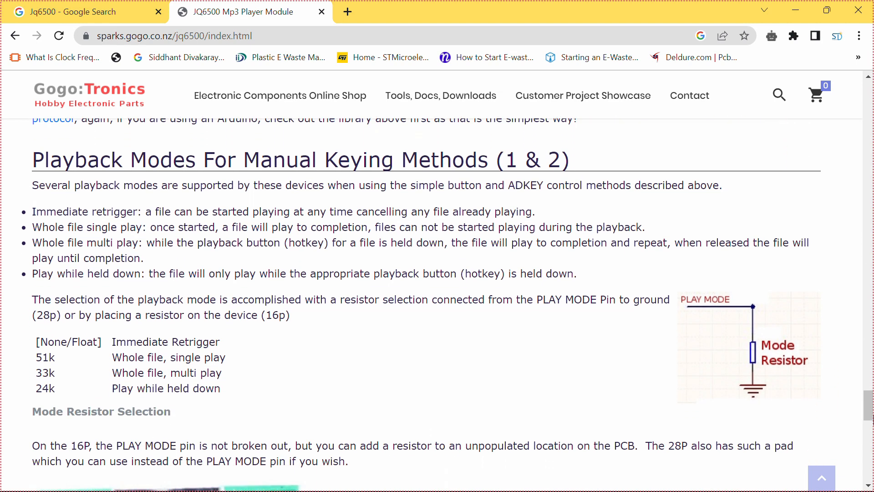
scroll(down, 3)
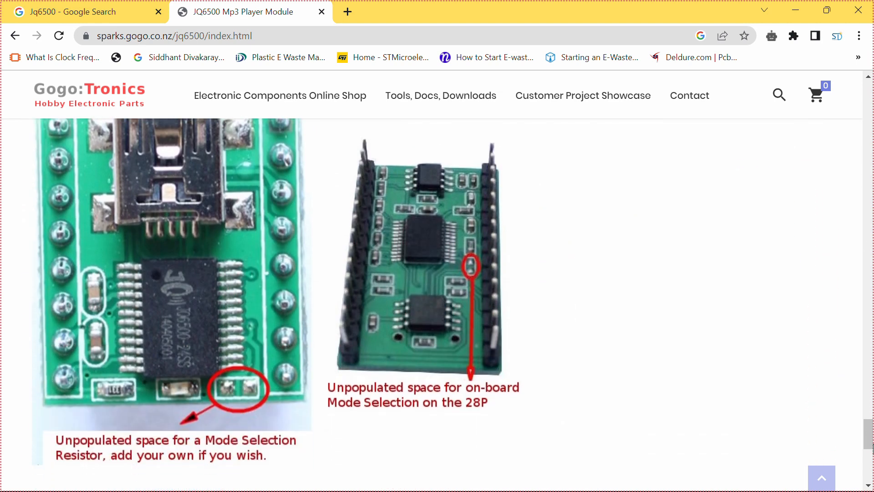
scroll(down, 3)
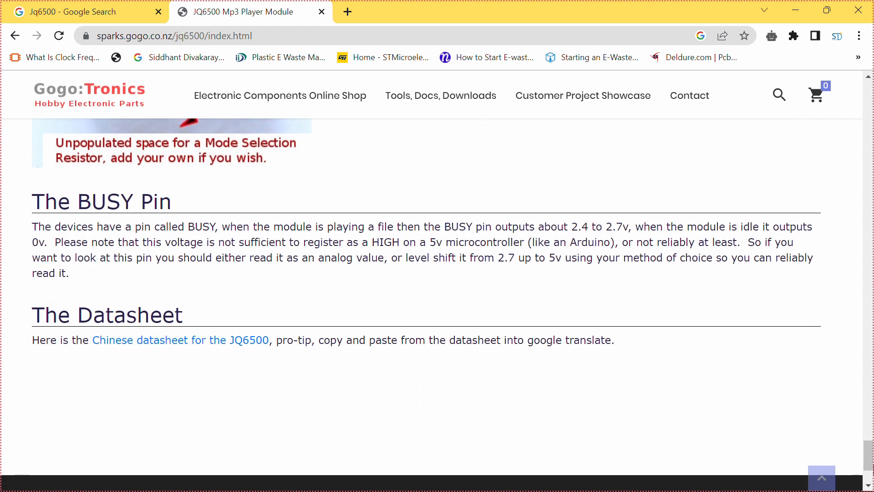
scroll(down, 3)
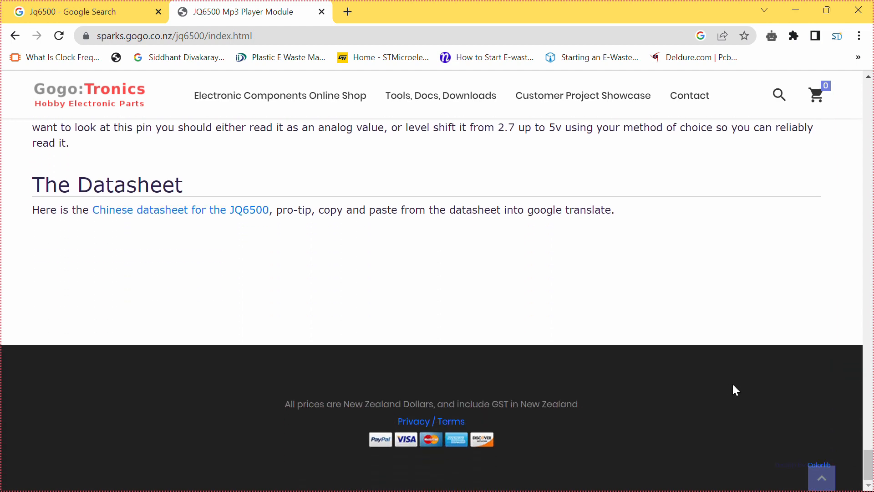
mouse_move(406, 25)
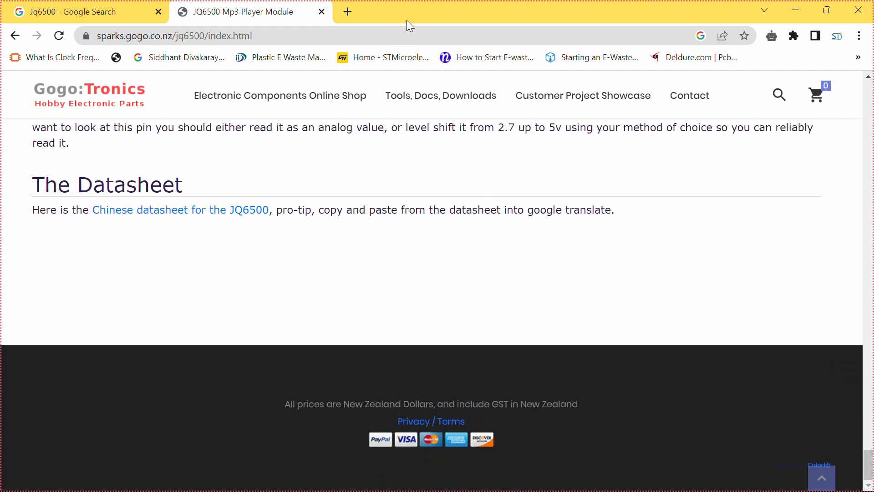